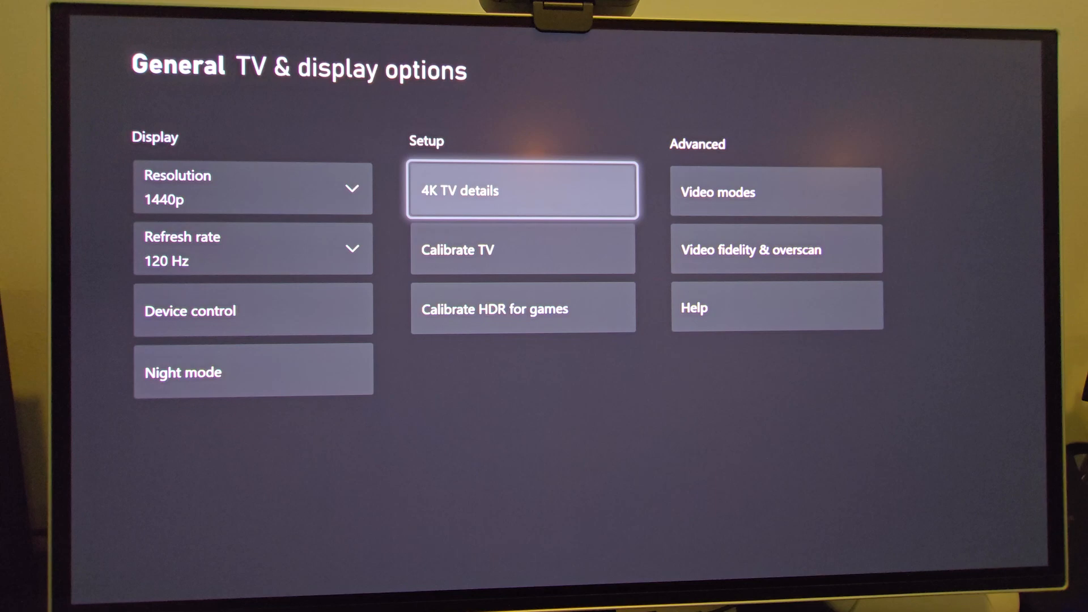
Read the 4K TV details report: native 1440p at 120 FPS, no 4K or HDR10
click(522, 189)
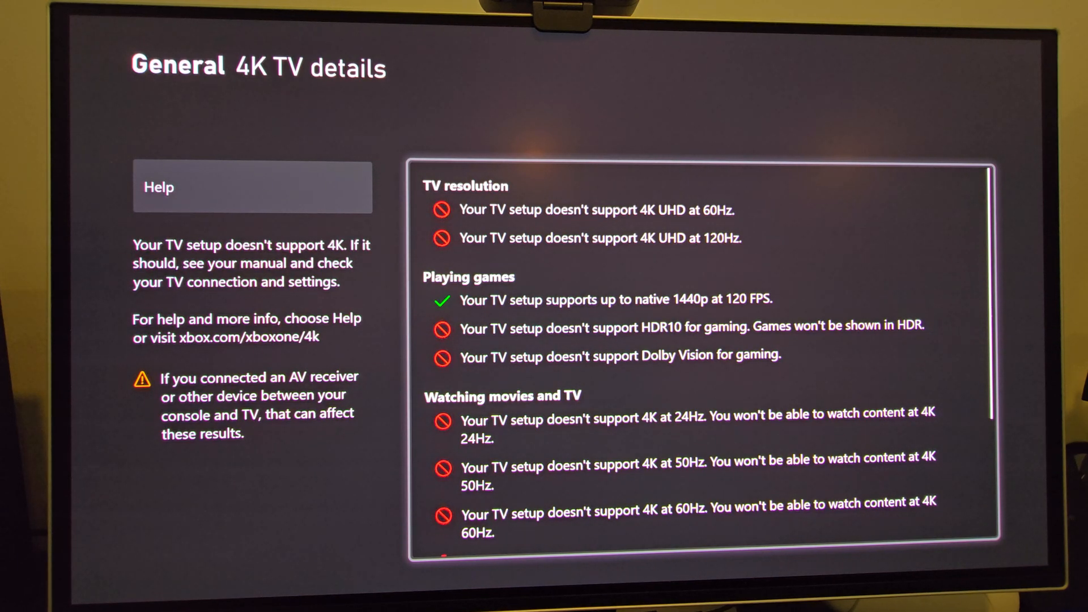
scroll(down, 3)
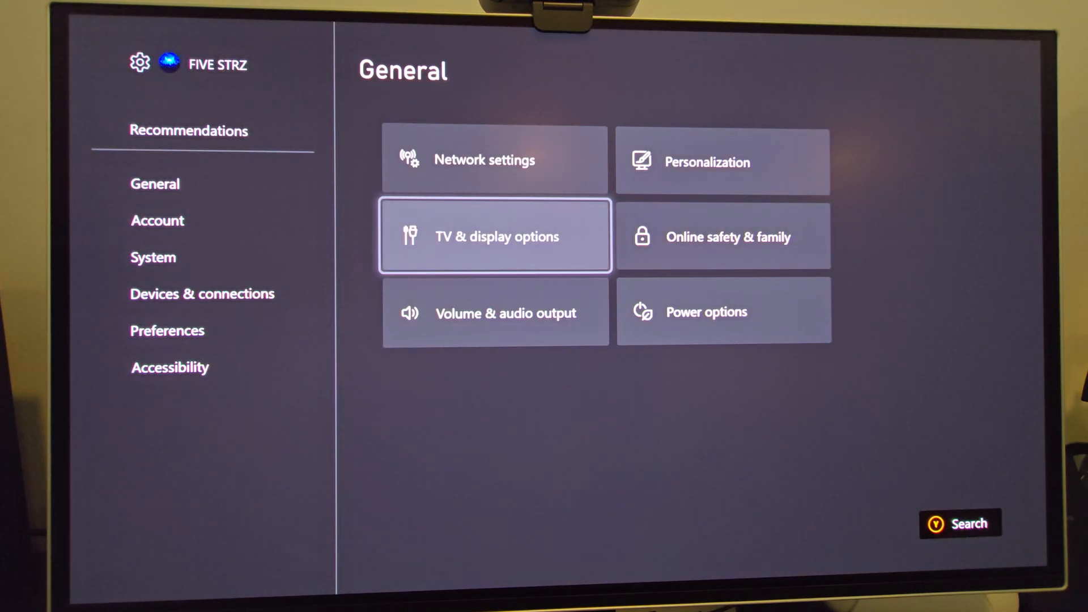
Check Video modes under TV & display options: HDR10 and Auto HDR on, 4K off
click(494, 235)
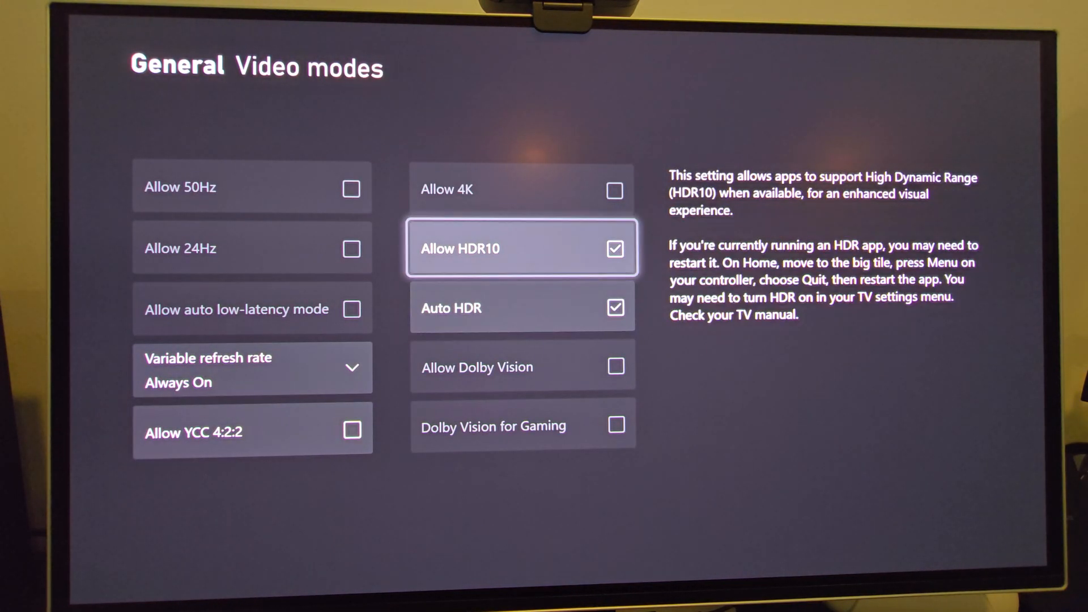
mouse_move(252, 368)
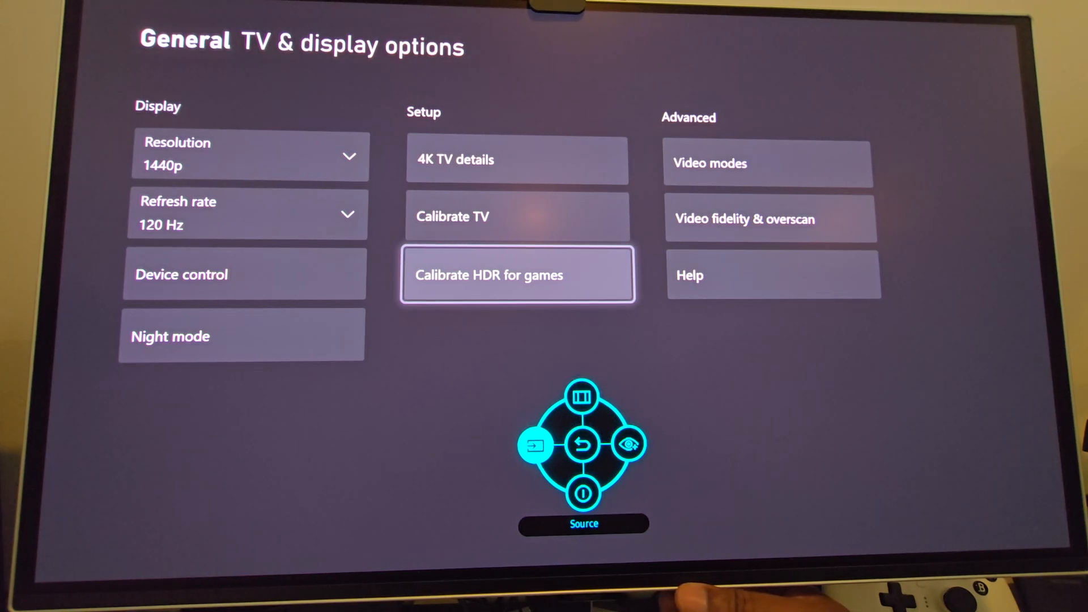
Open the monitor's OSD on Game settings, showing Adaptive-Sync on and Black Equalizer 5
click(535, 445)
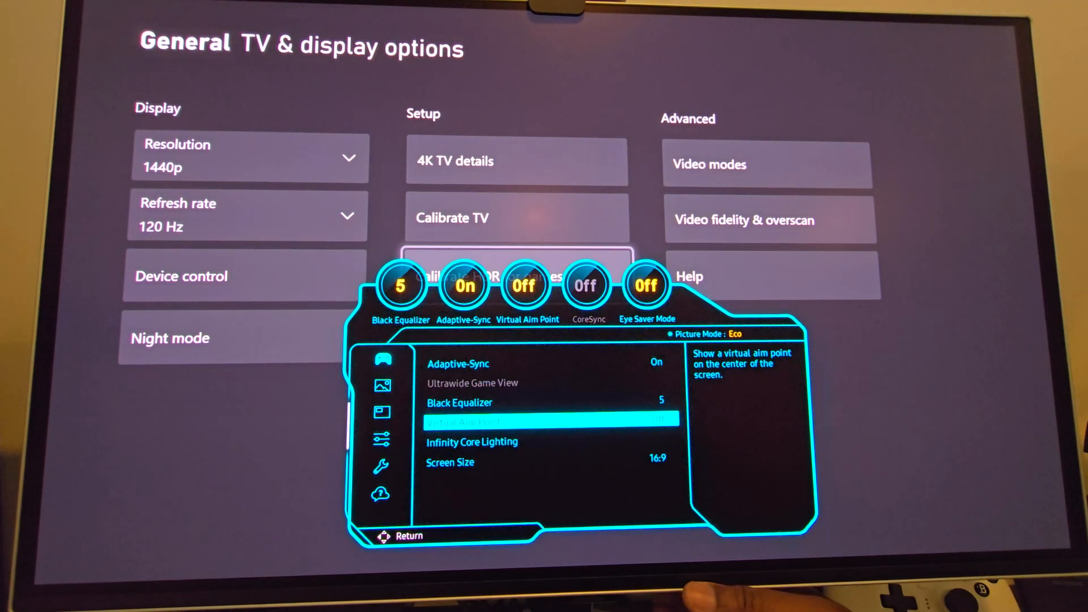
Move to the Picture category showing Eco mode, Brightness 45, Contrast 50, Sharpness 8
key(Down)
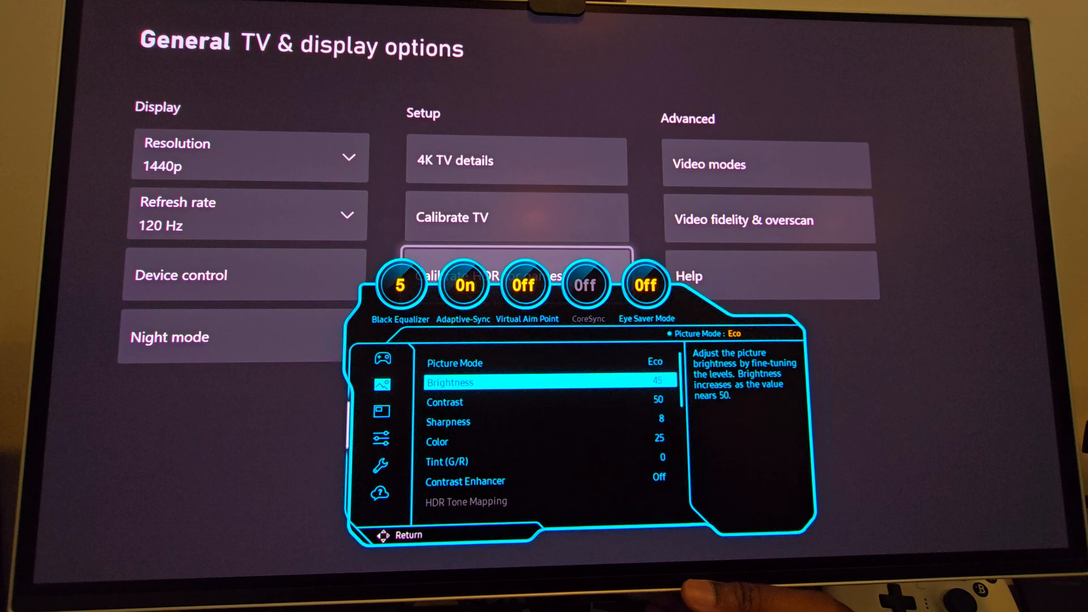
Step through Color Tone (Warm 1), White Balance, Gamma 0, Shadow Detail, Peak Brightness, Black Level Auto
key(Down)
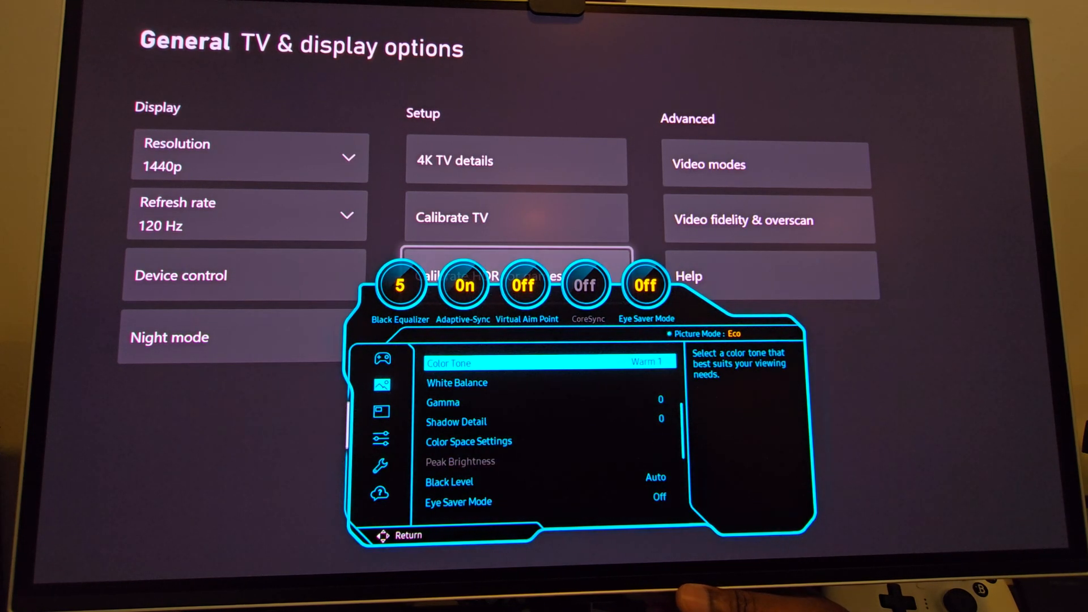
key(down)
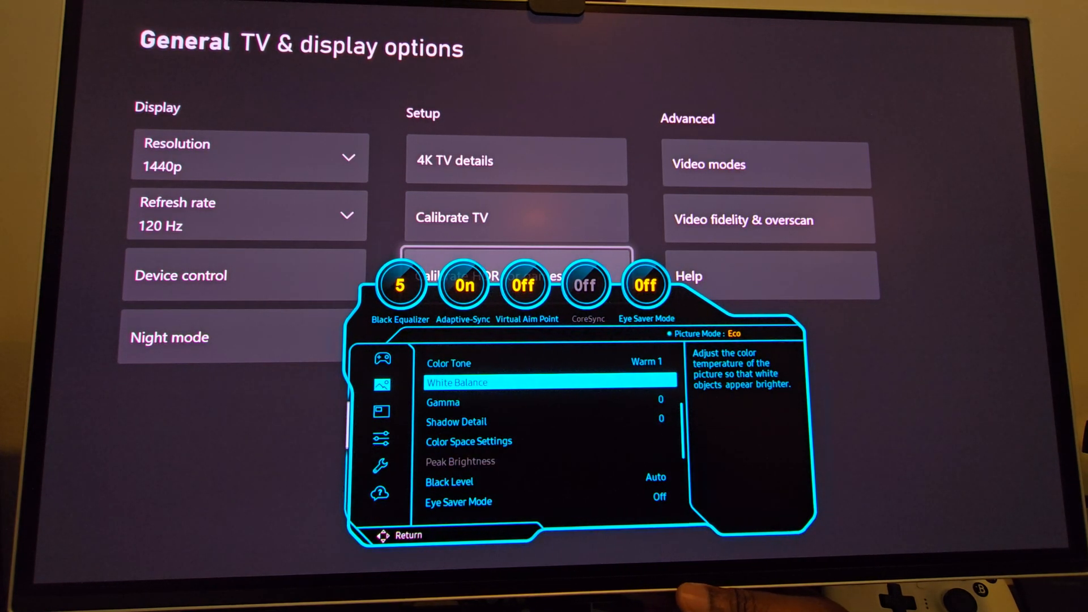
key(down)
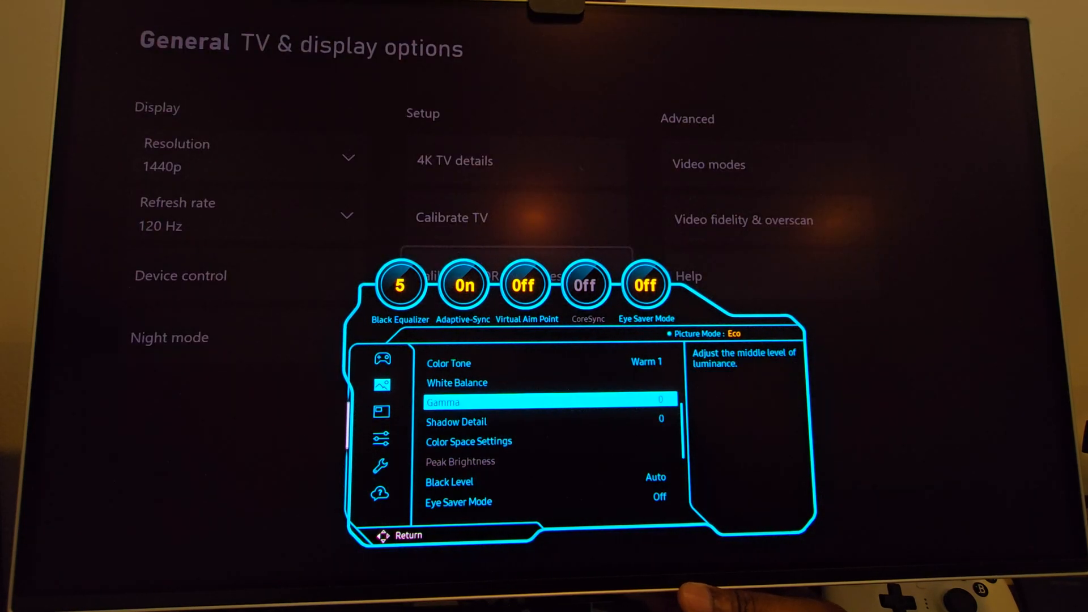
key(down)
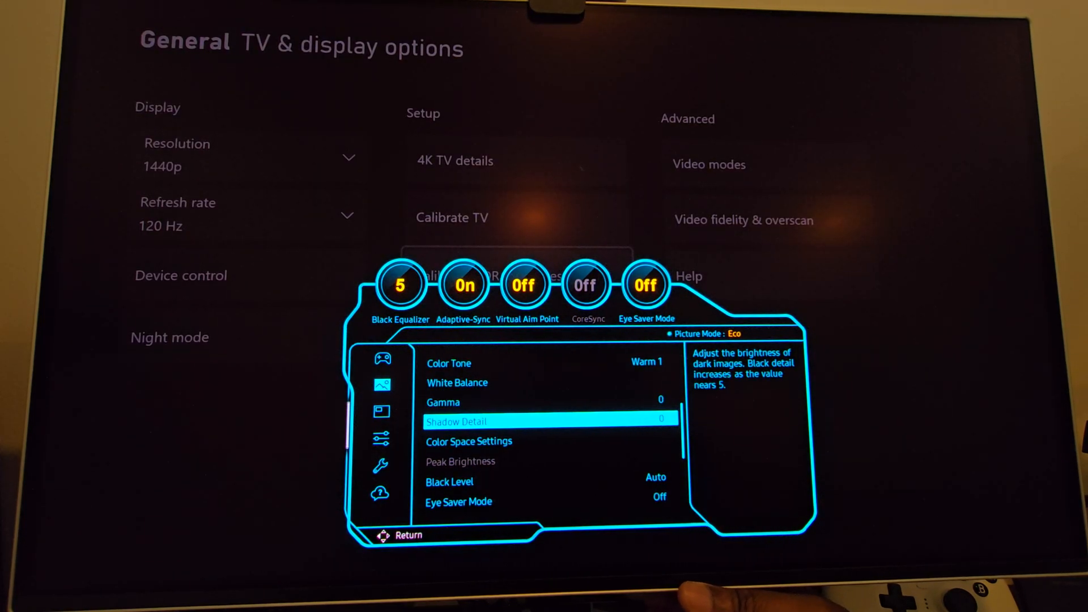
key(Down)
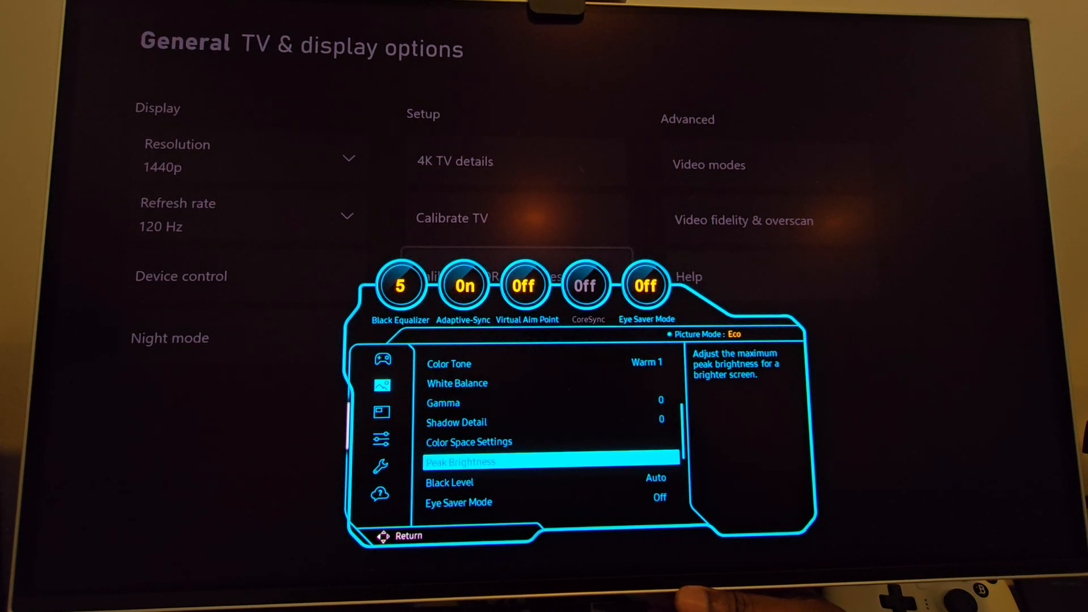
key(down)
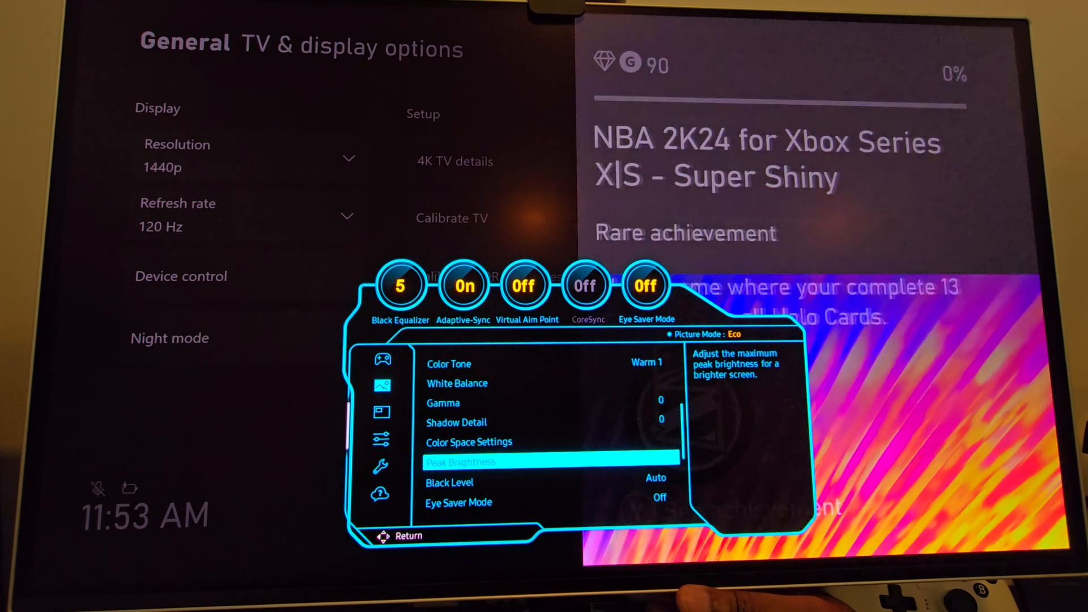
key(Down)
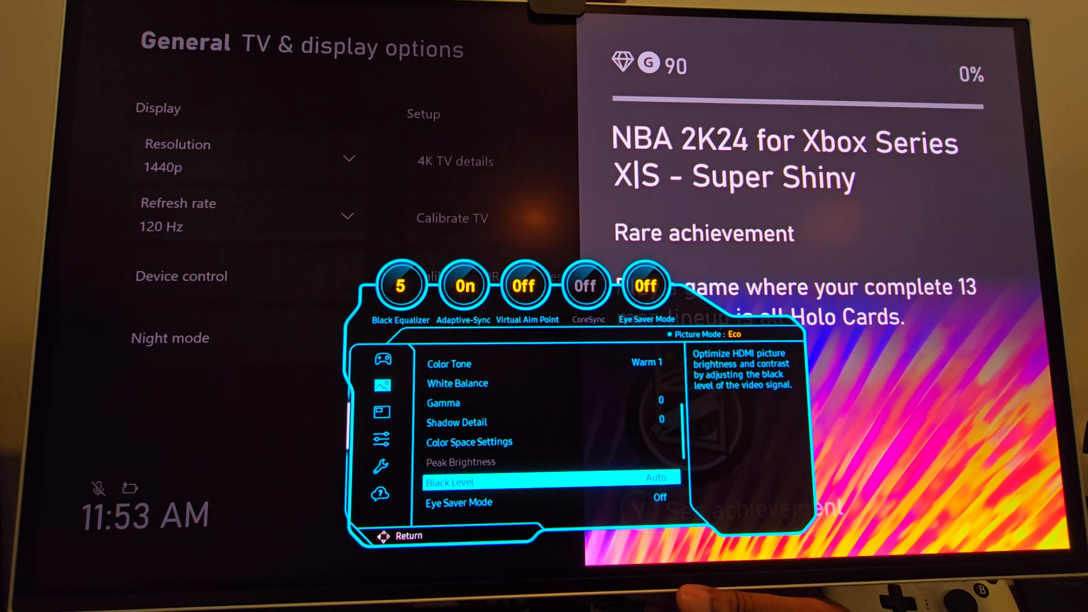
key(Down)
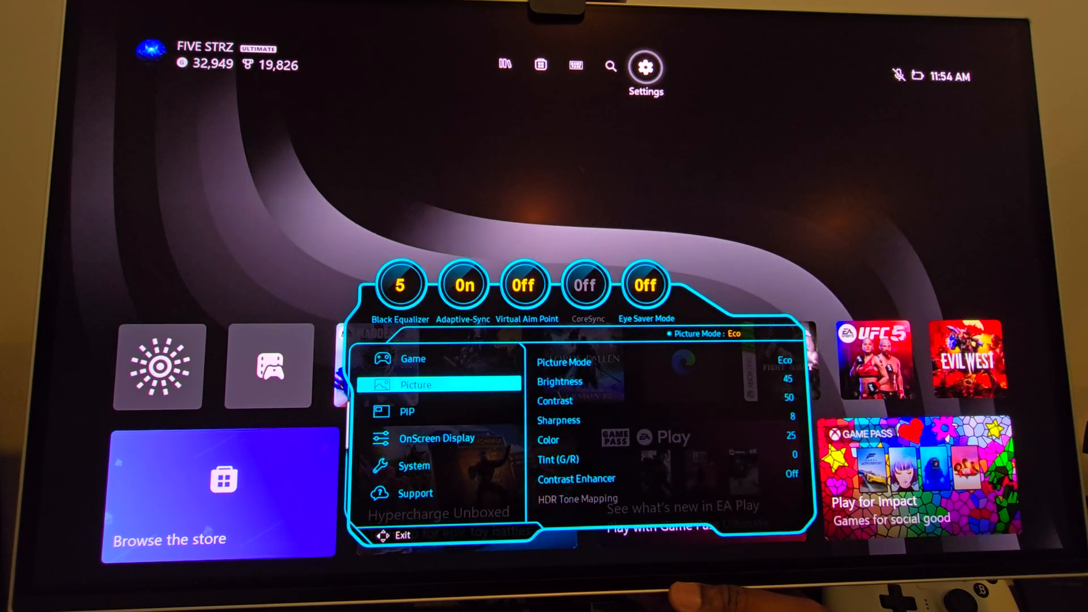
Browse the PIP options (PIP Mode Off), then on to OnScreen Display settings
click(407, 411)
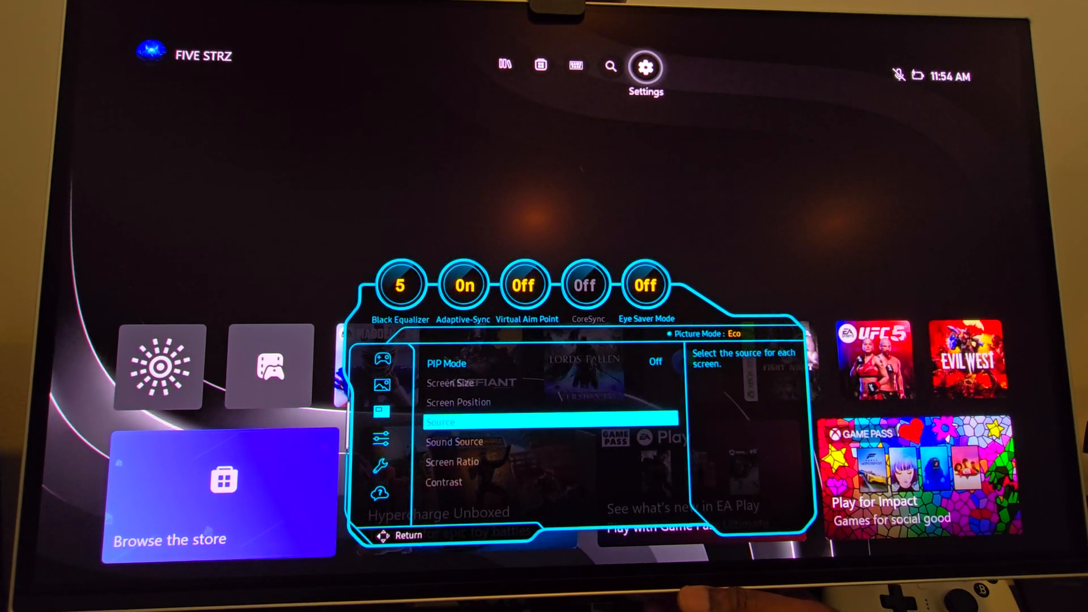
key(Down)
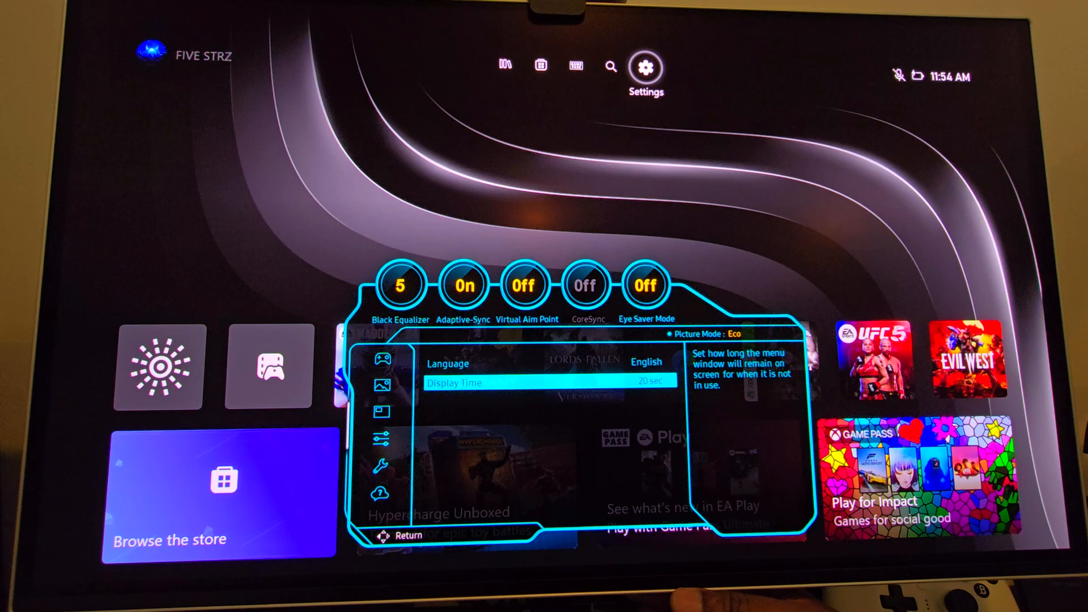
Switch to the System menu: SeeColors Mode and Save Energy Off, Volume 100, Auto Source Switch+ On
key(up)
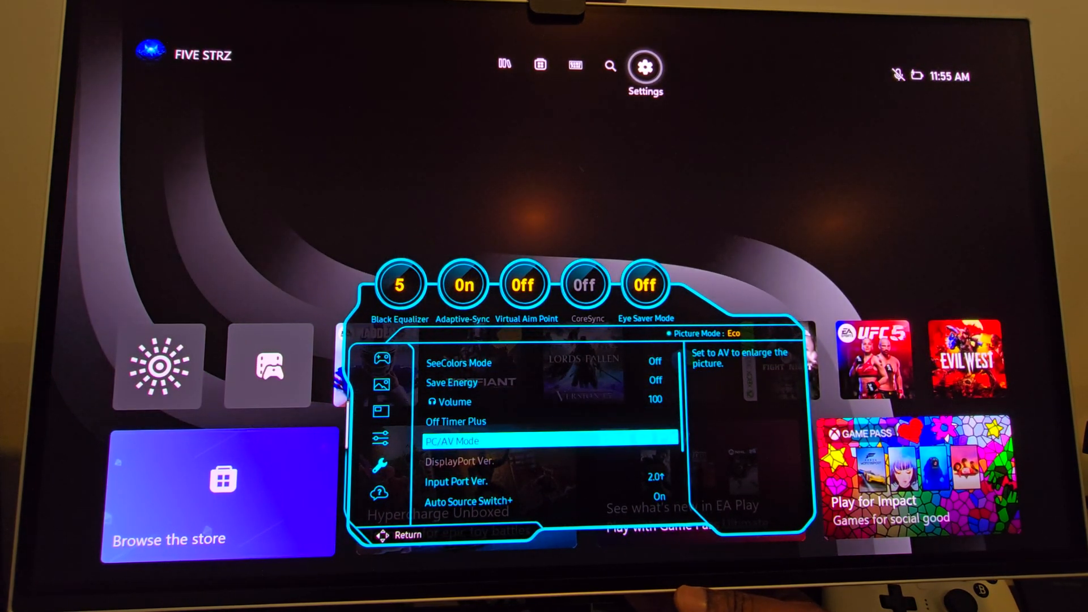
Open the Input Port Ver. choices listing 1.4 and 2.0, with 2.0 checked
key(down)
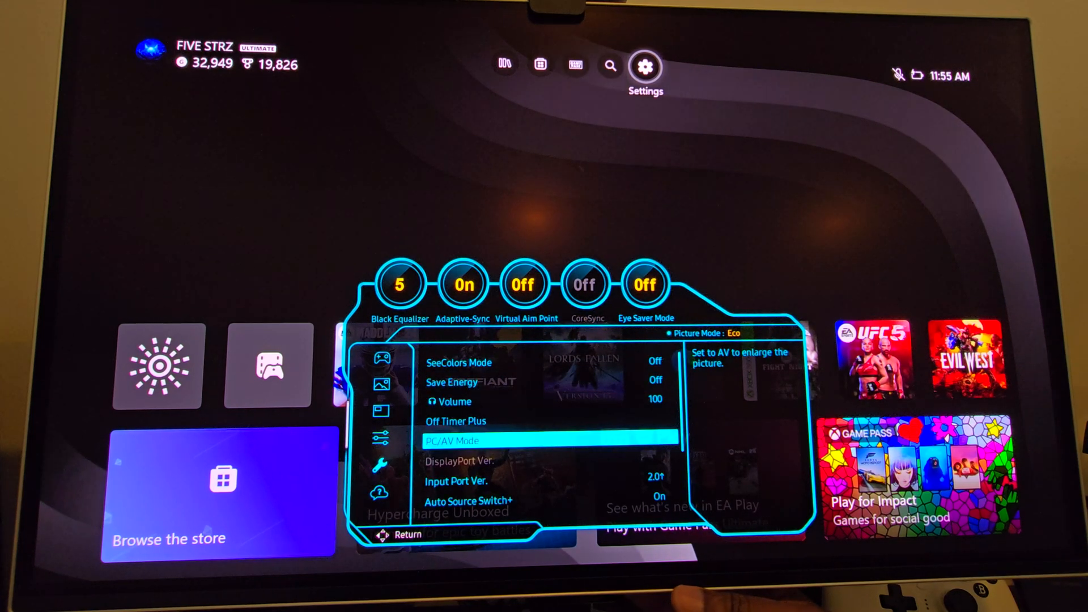
key(down)
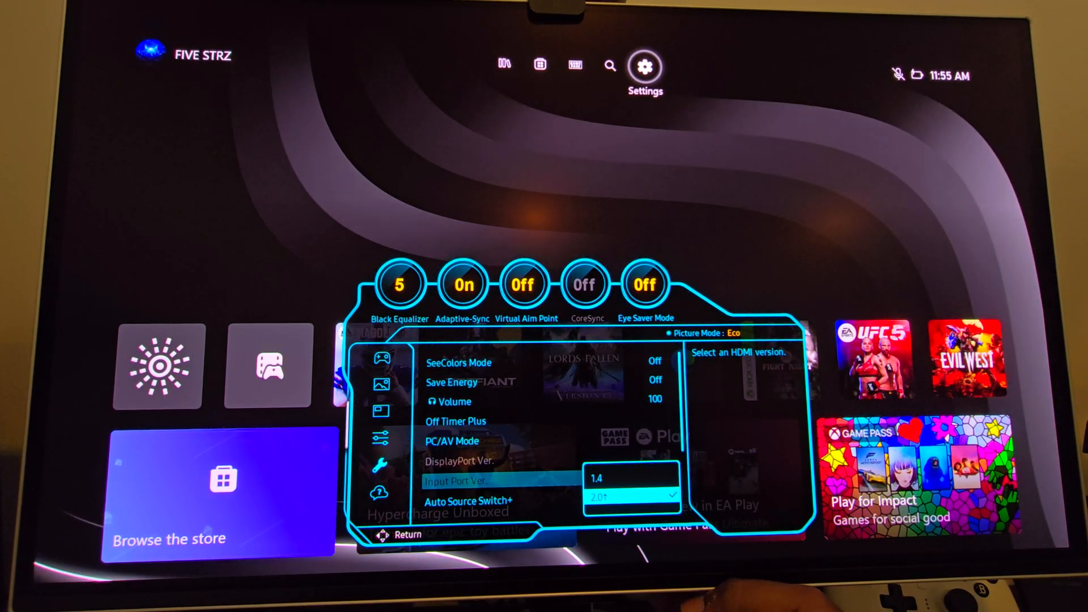
Keep Input Port Version 2.0 and move up past DisplayPort Ver. to Off Timer Plus
click(606, 495)
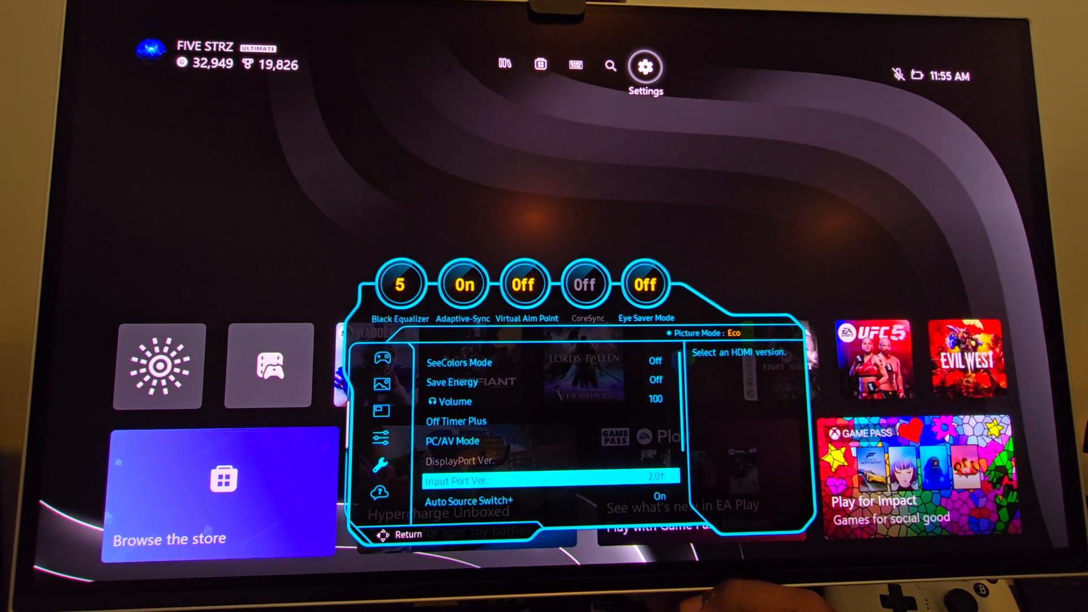
key(up)
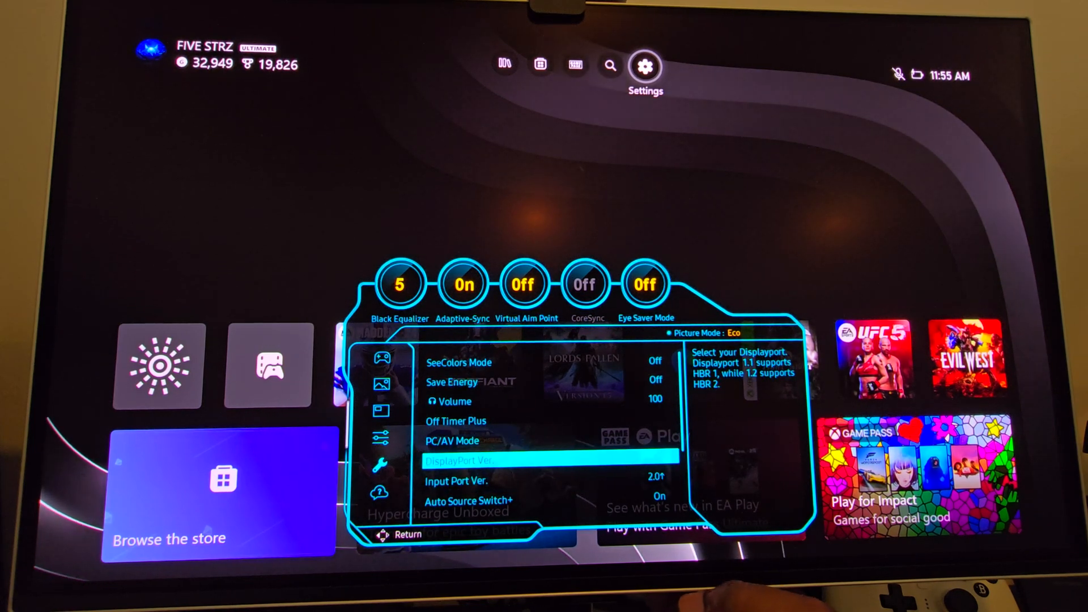
key(Up)
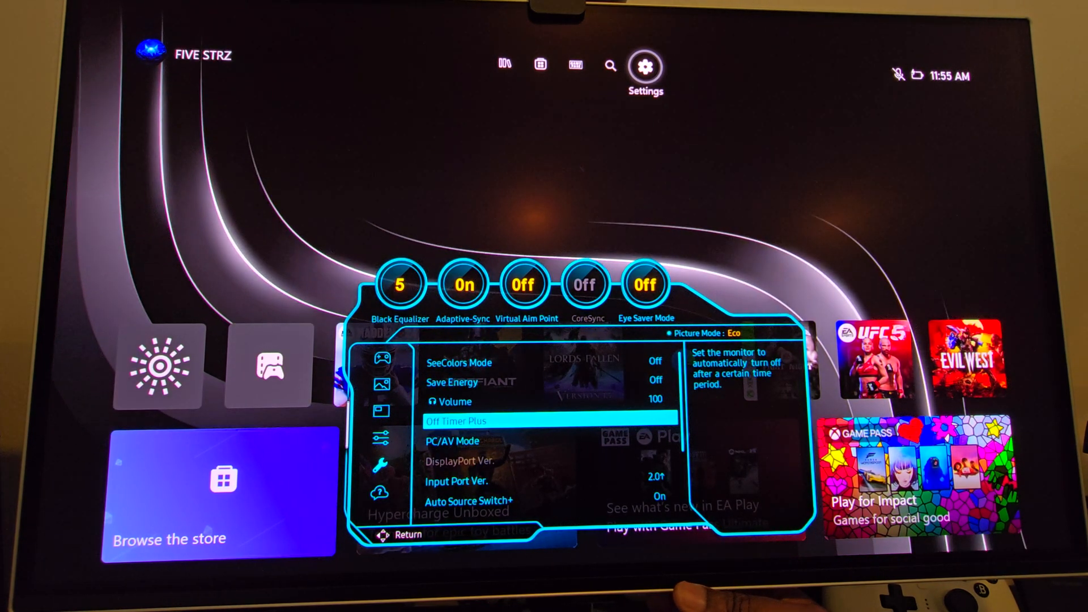
Pass Auto Source Switch+ (On) and open Panel Care with Logo Brightness Low and Pixel Refresh
key(Down)
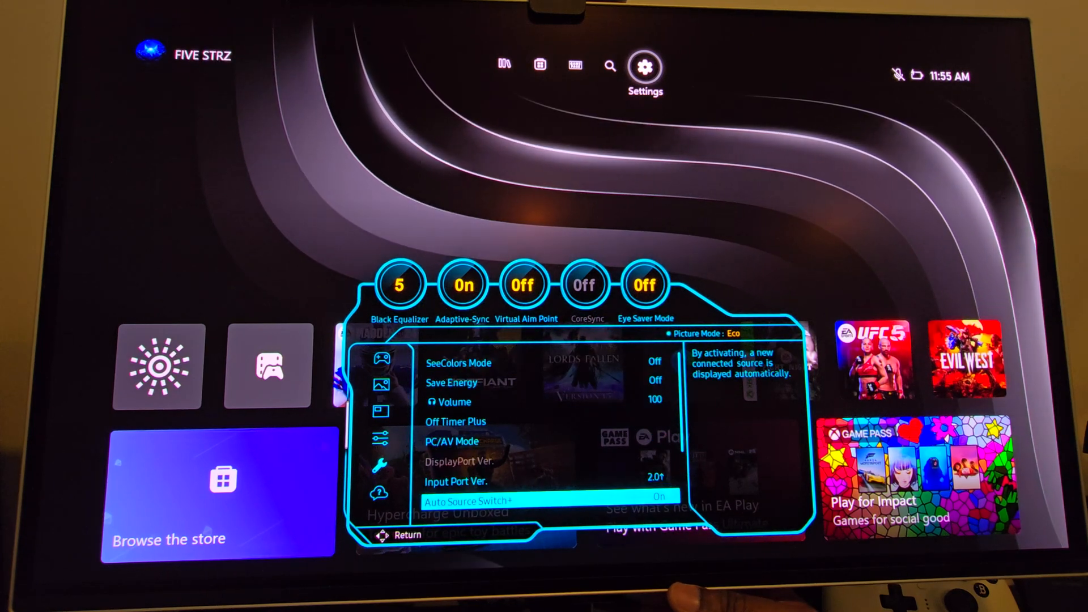
click(472, 501)
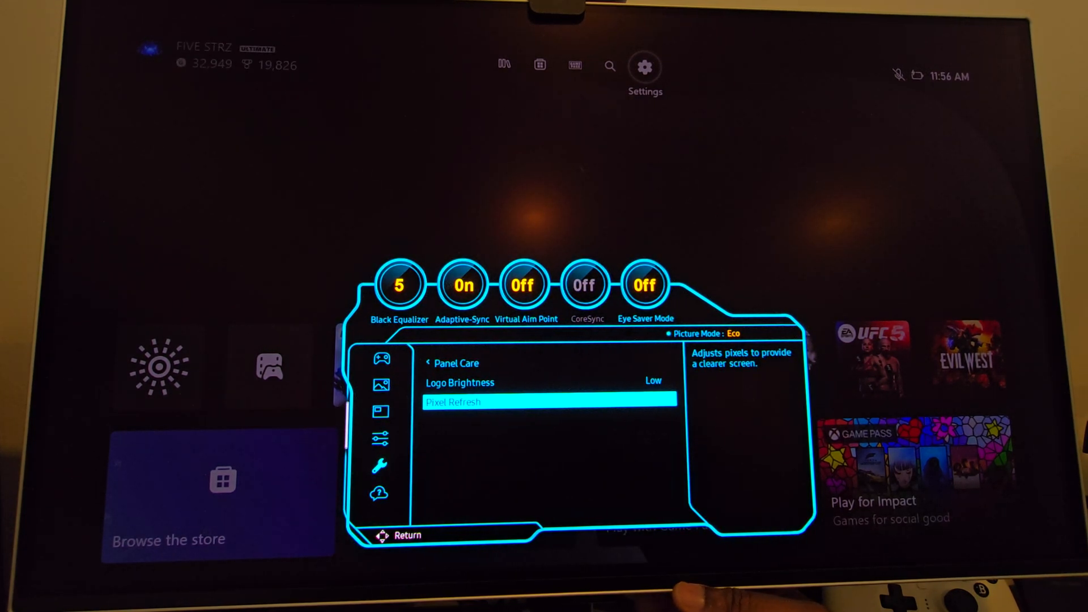
Highlight Logo Brightness, then back out of Panel Care to the System settings list
key(Up)
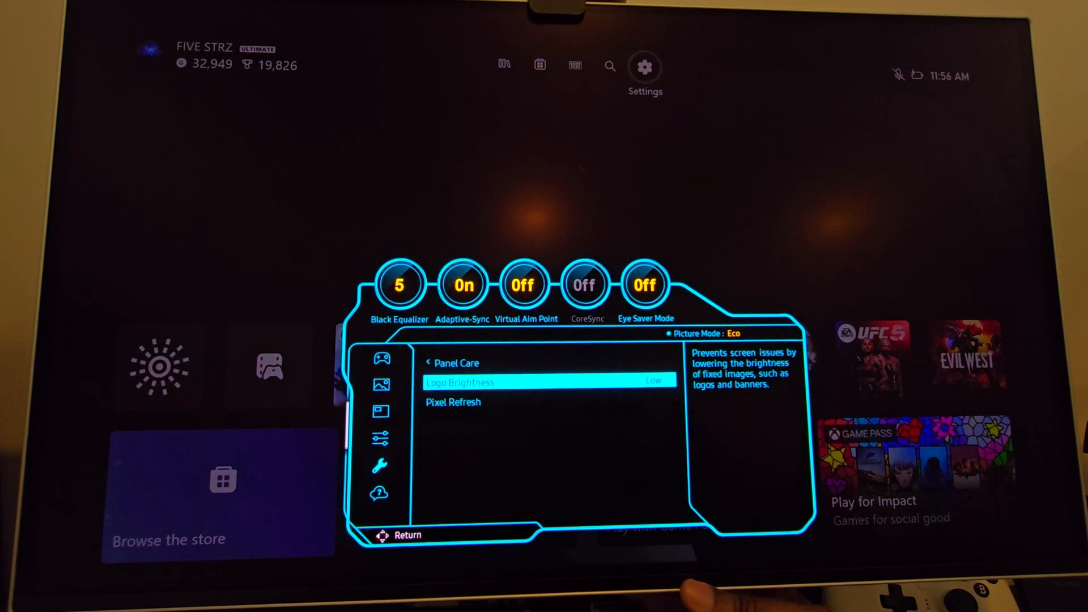
click(452, 402)
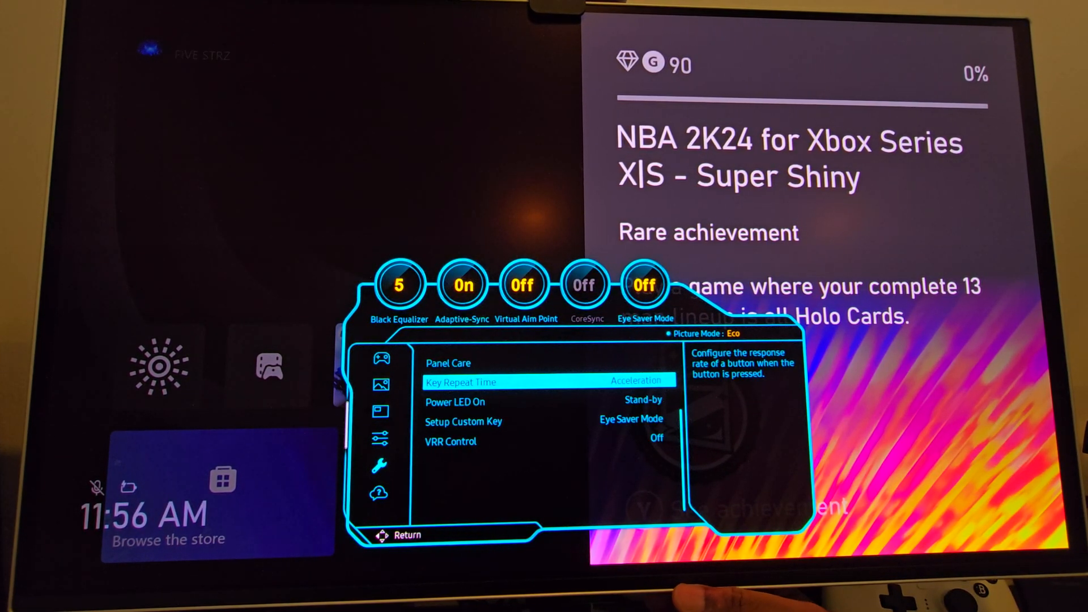
Assign the custom key to Auto Source Switch+ and move down to the Support menu
click(635, 381)
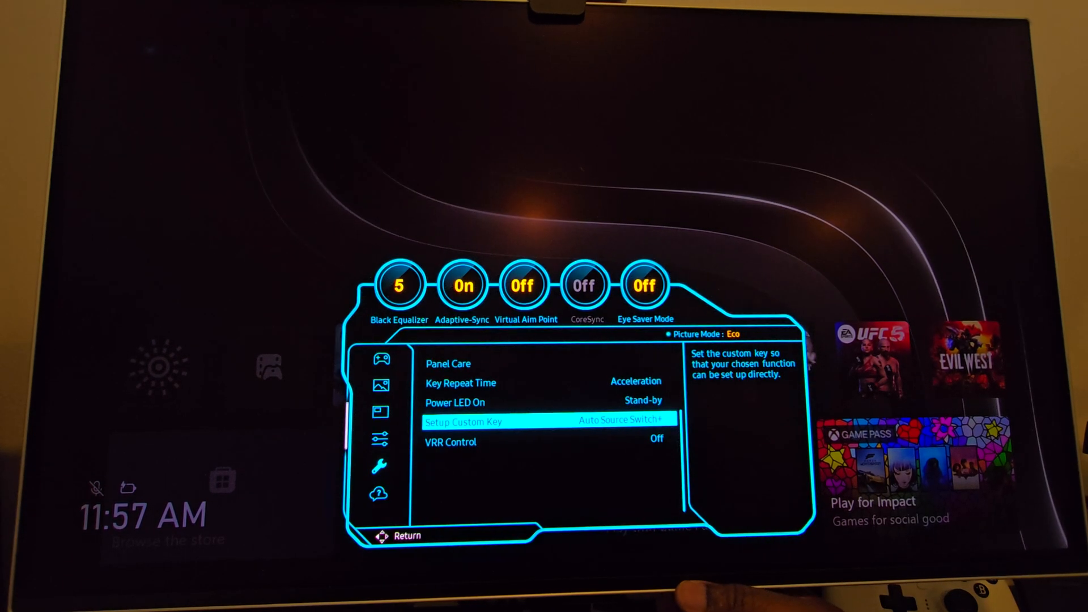
key(Down)
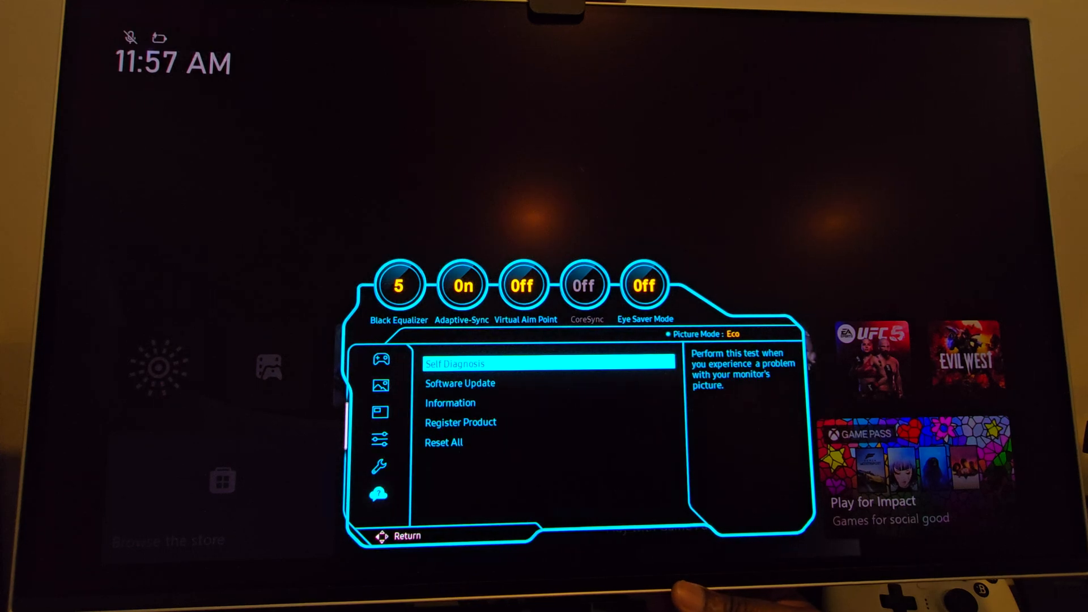
click(460, 382)
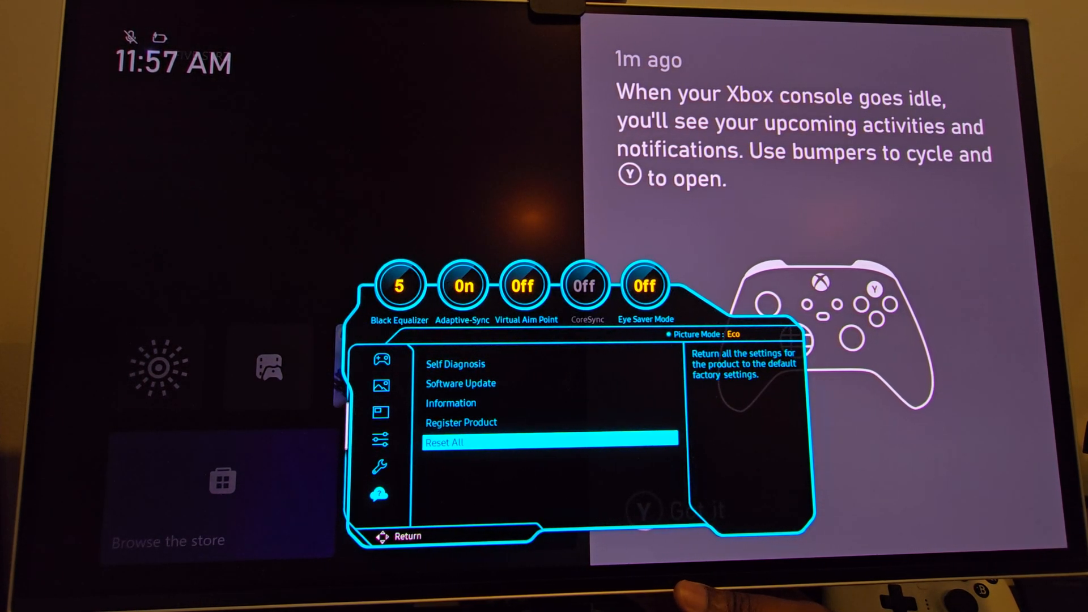
key(Up)
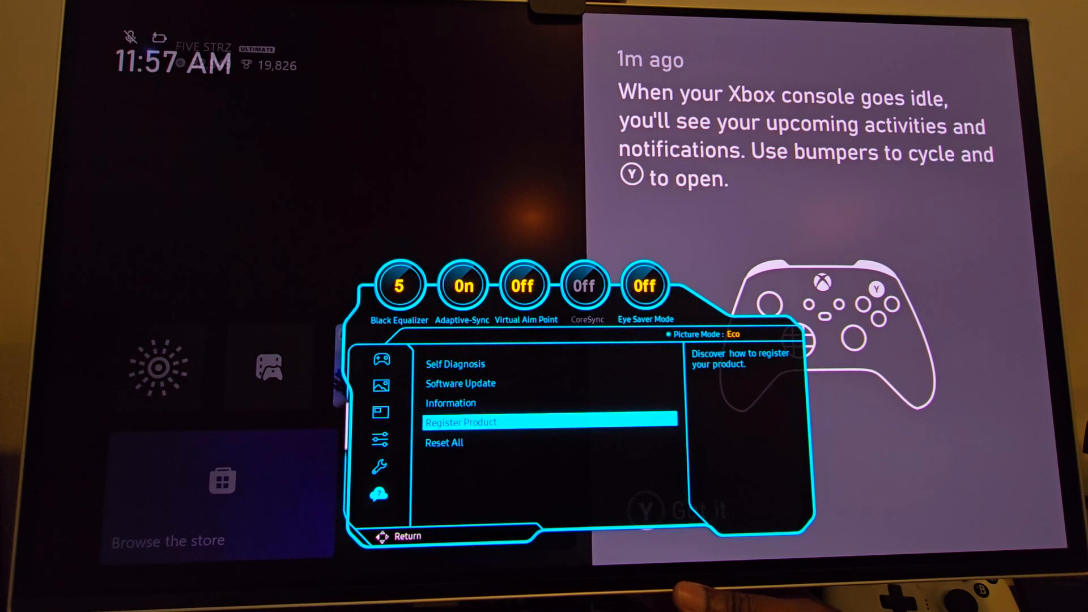